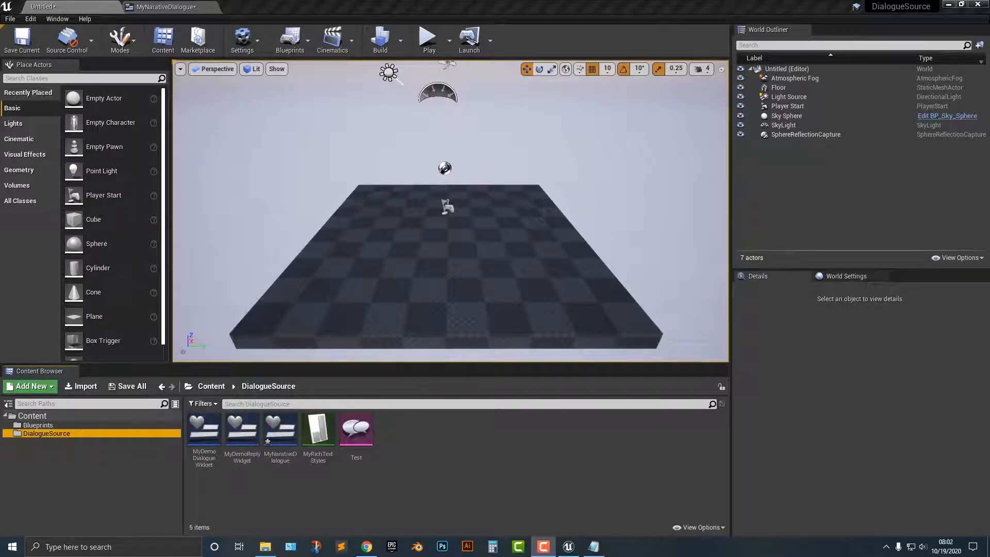
{"action": "mouse_move", "coordinate": [241, 429]}
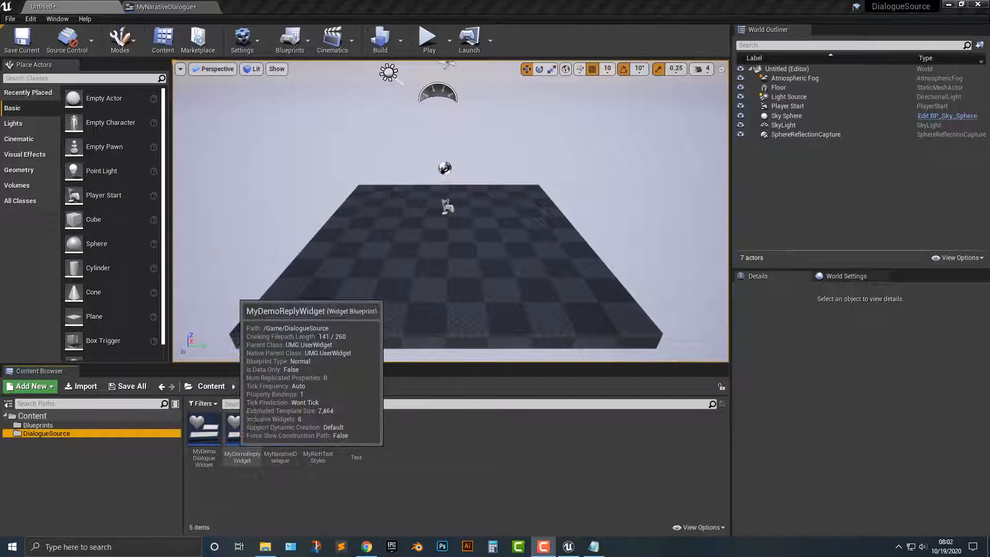
Duplicate the dialogue widget into DialogueSource and begin renaming it Narative
{"action": "left_click", "coordinate": [205, 426]}
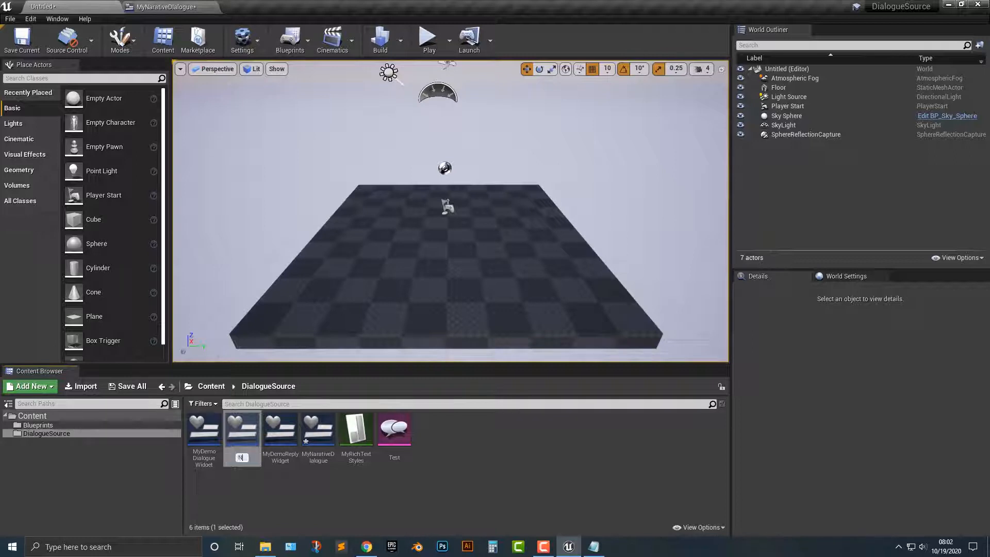
{"action": "type", "text": "Nari"}
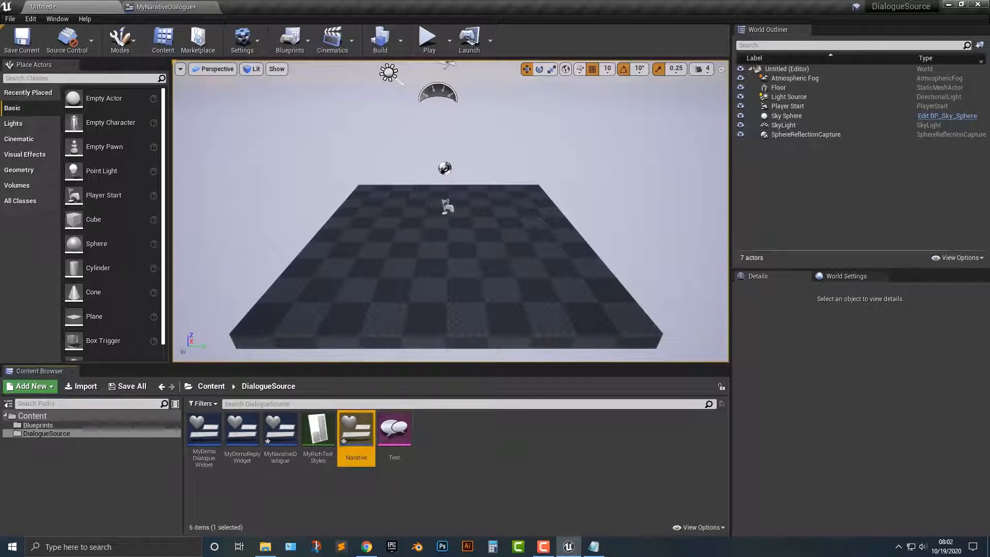
{"action": "mouse_move", "coordinate": [356, 427]}
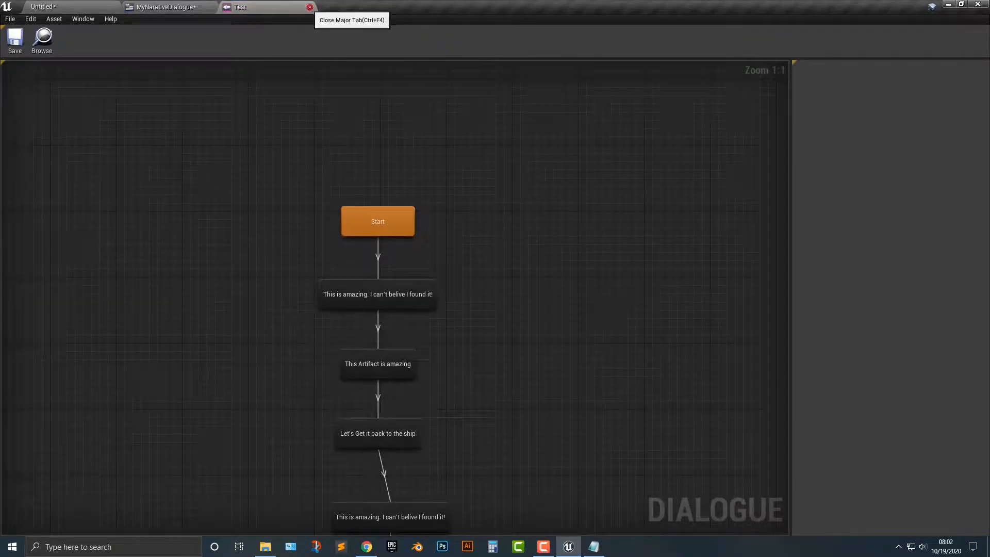
Reopen the Test dialogue and review its first line with the Officer speaker
{"action": "left_click", "coordinate": [311, 7]}
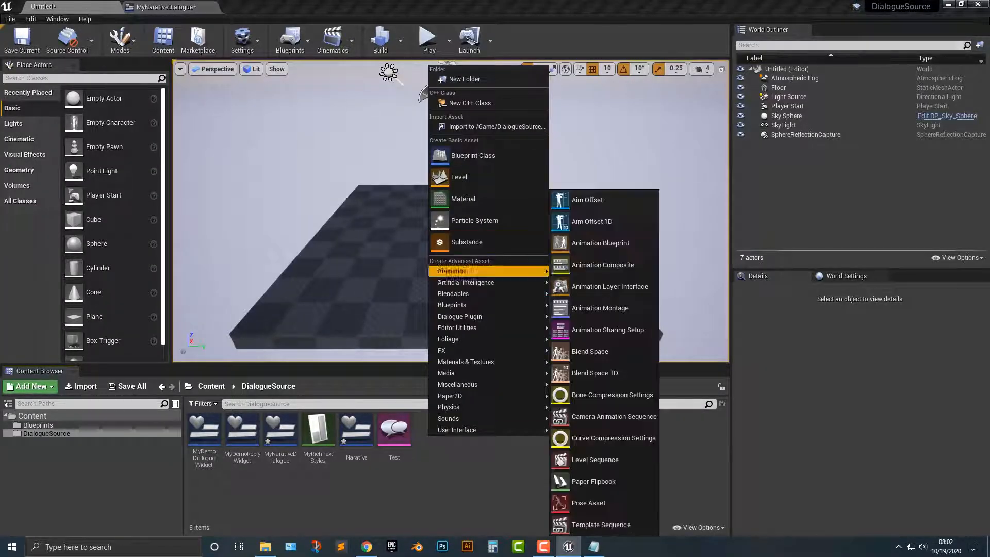
{"action": "mouse_move", "coordinate": [460, 316]}
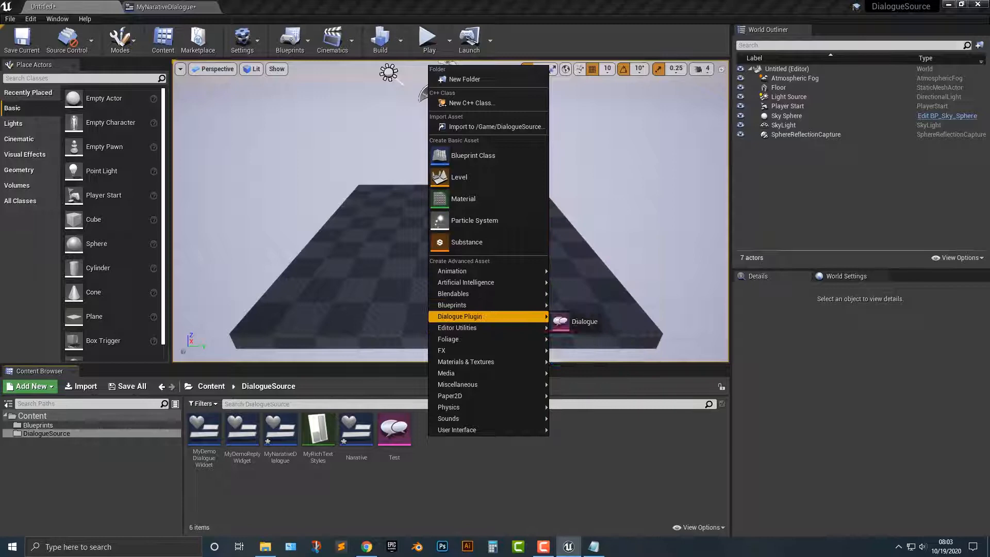
{"action": "left_click", "coordinate": [393, 425]}
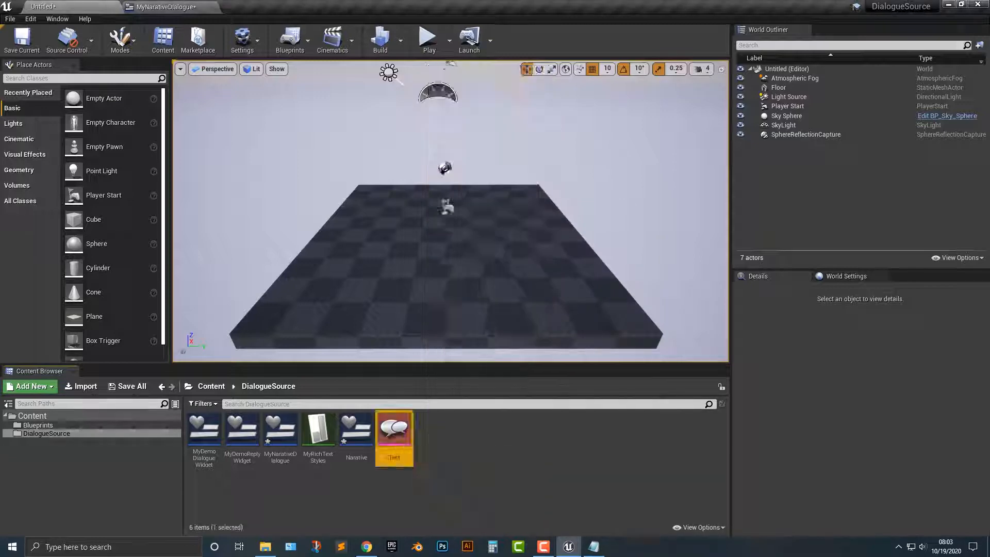
{"action": "double_click", "coordinate": [394, 426]}
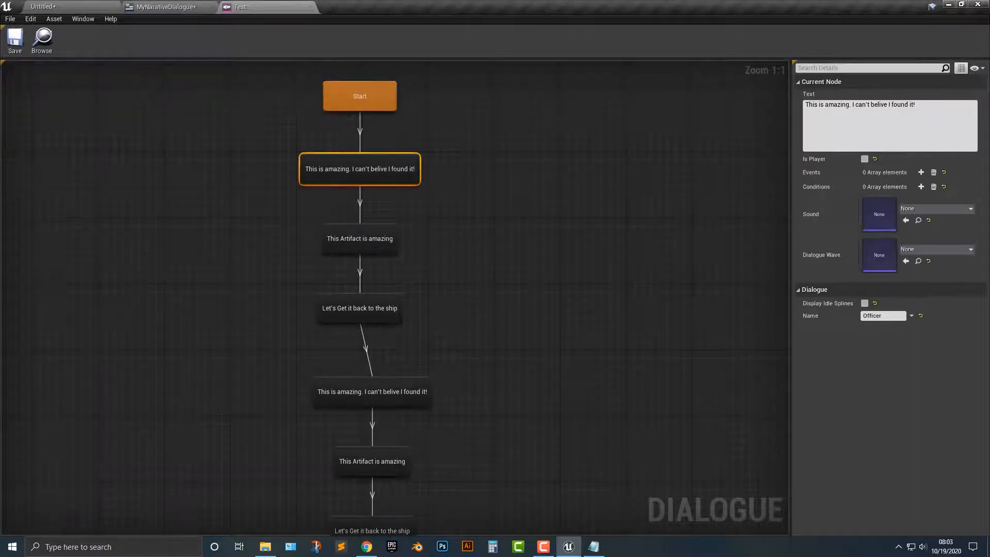
{"action": "right_click", "coordinate": [359, 96]}
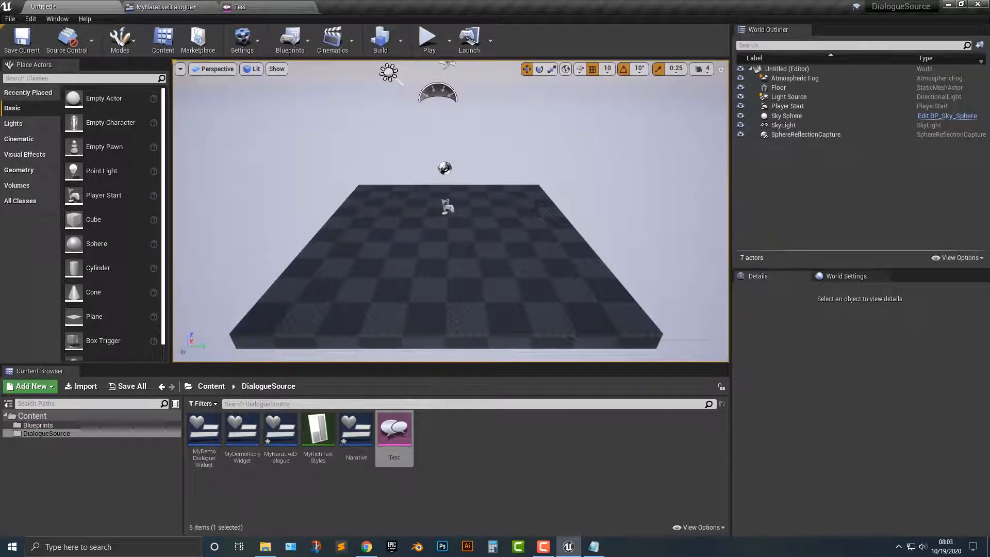
Add a Set Timer by Event node to the Narative widget's event graph
{"action": "left_click", "coordinate": [346, 7]}
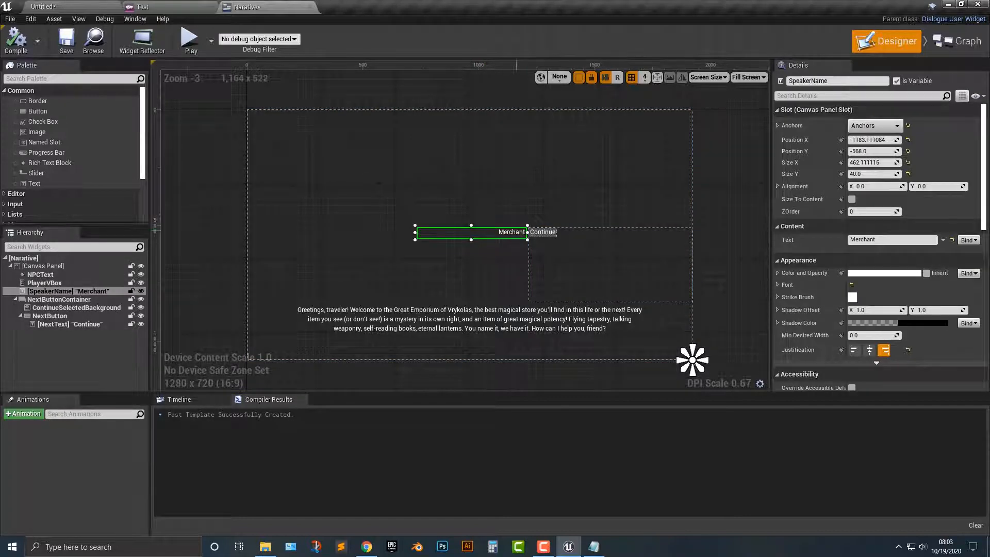
{"action": "left_click", "coordinate": [954, 41]}
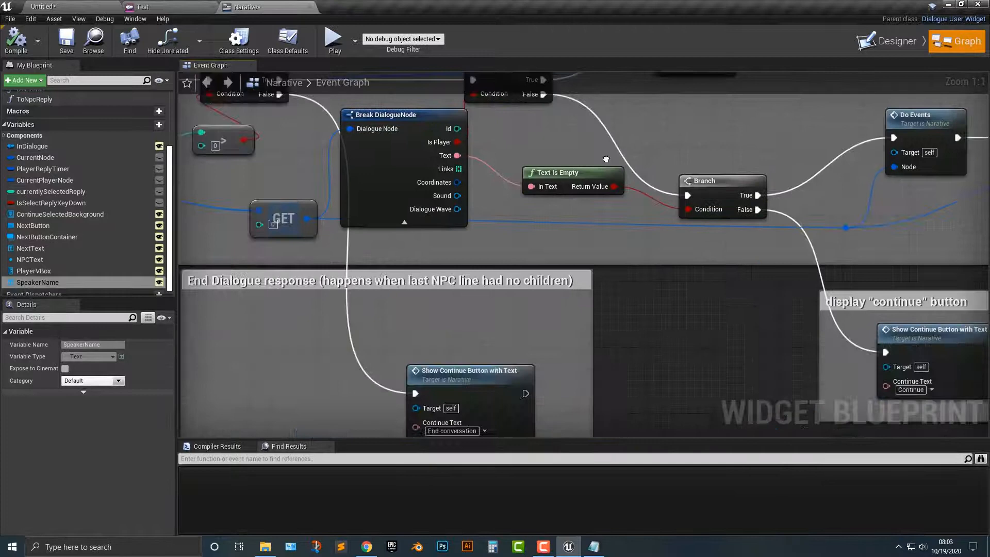
{"action": "scroll", "scroll_direction": "down", "scroll_amount": 3}
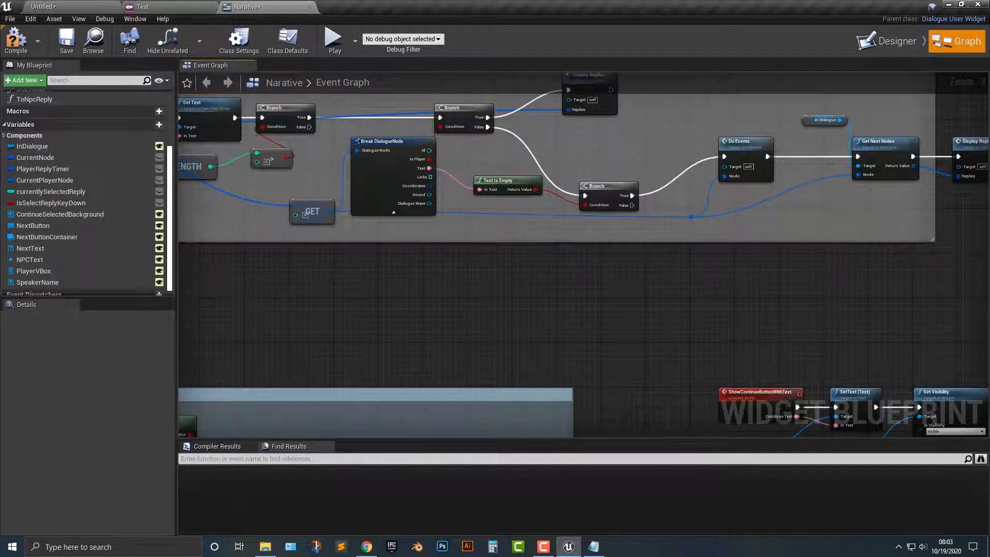
{"action": "type", "text": "set time"}
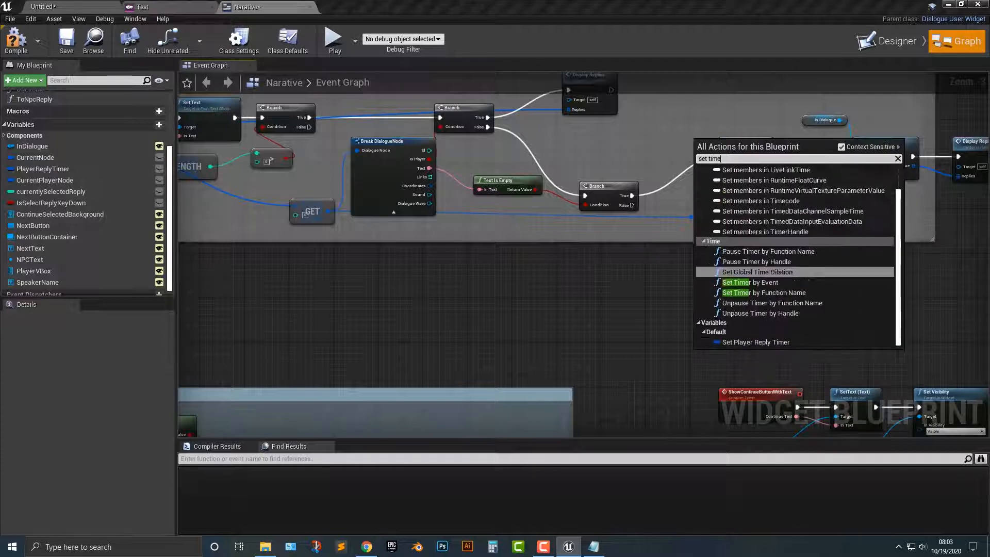
{"action": "left_click", "coordinate": [750, 282]}
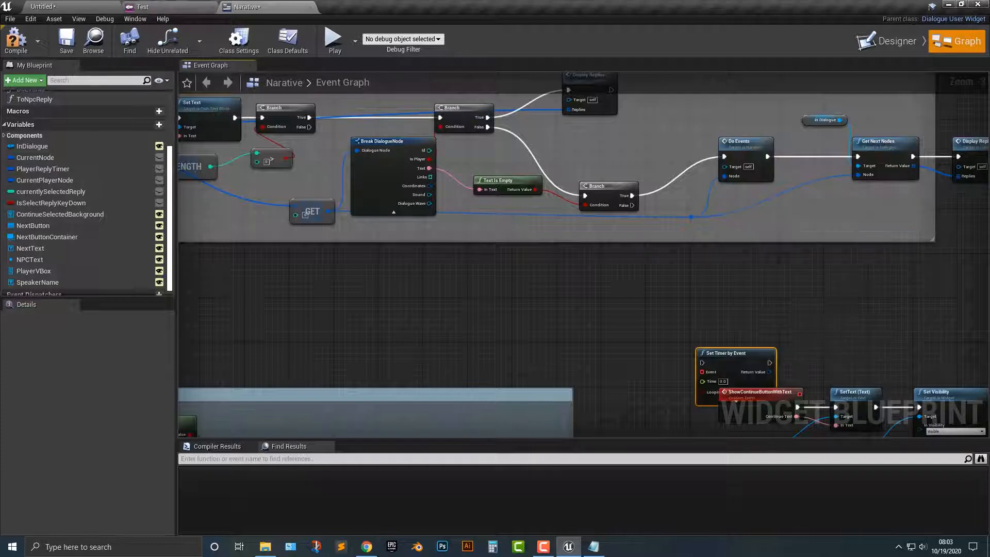
Bind the timer's event through Create Event to SimulateNextClicked
{"action": "left_click_drag", "start_coordinate": [735, 352], "coordinate": [724, 264]}
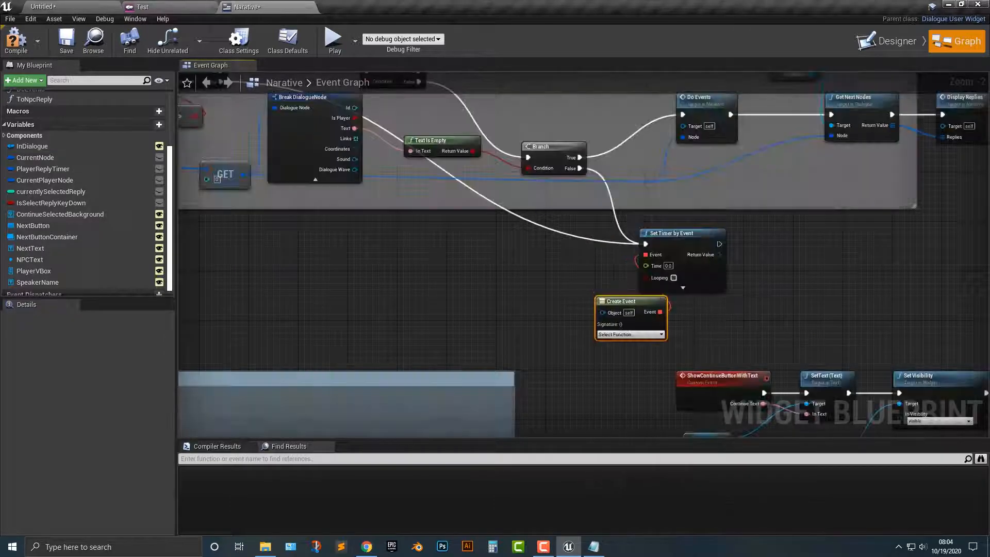
{"action": "left_click", "coordinate": [629, 335]}
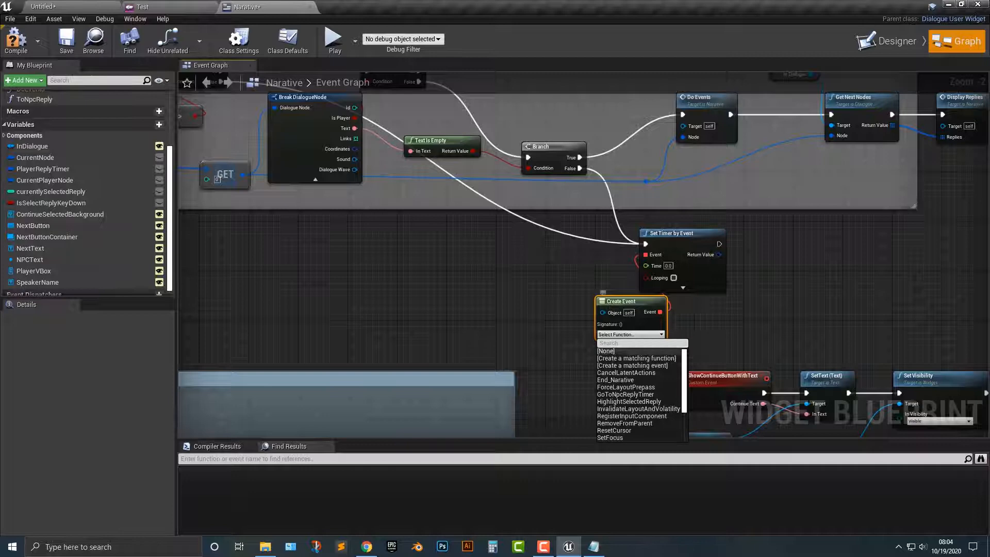
{"action": "scroll", "scroll_direction": "down", "scroll_amount": 3}
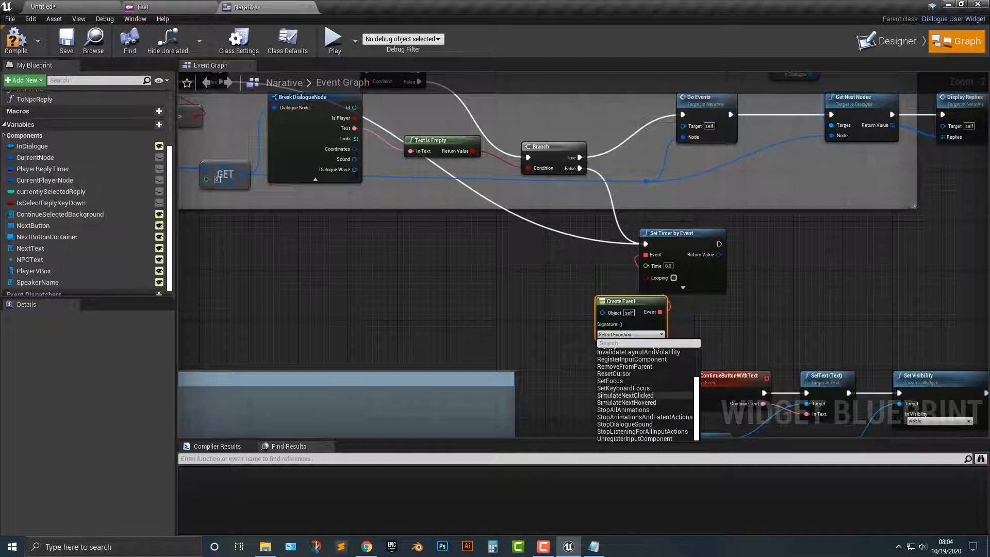
{"action": "left_click", "coordinate": [625, 395]}
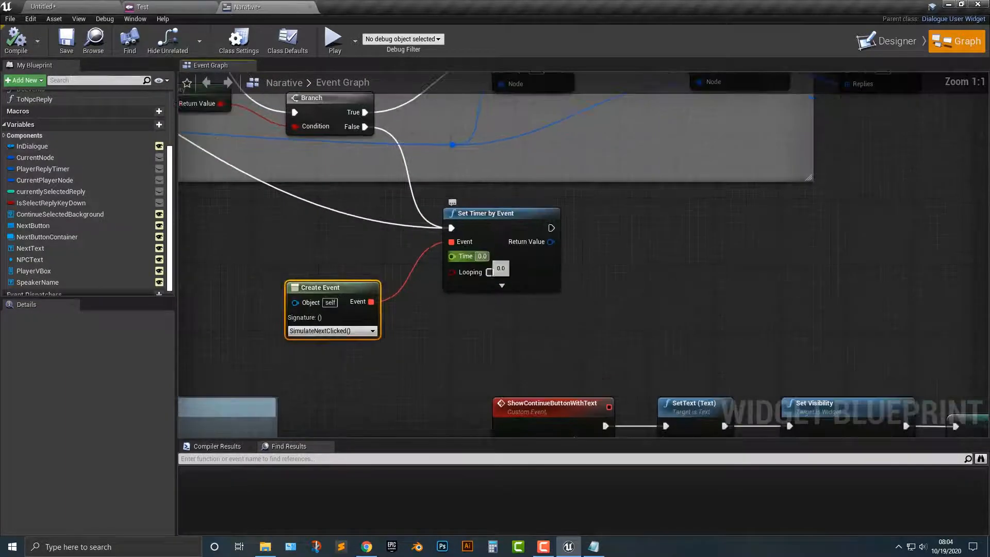
Set the timer to 2 seconds and promote its handle to variable PlayNextNPCNarativeLine
{"action": "type", "text": "2"}
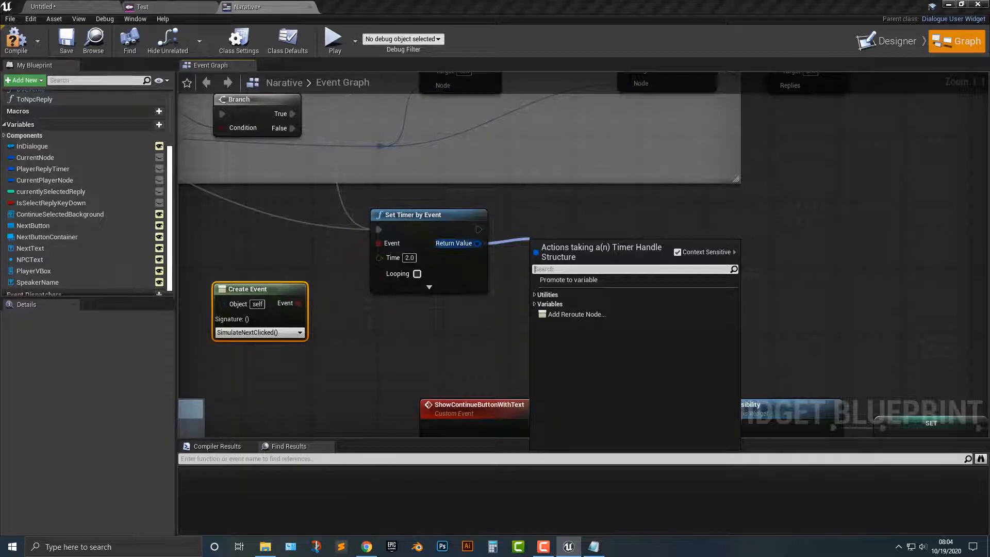
{"action": "type", "text": "P"}
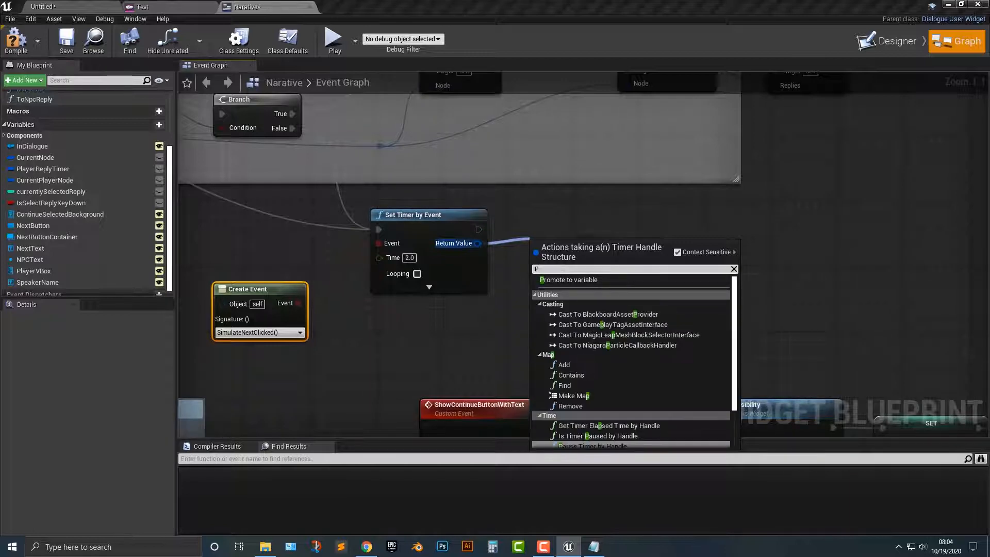
{"action": "type", "text": "PlayNext"}
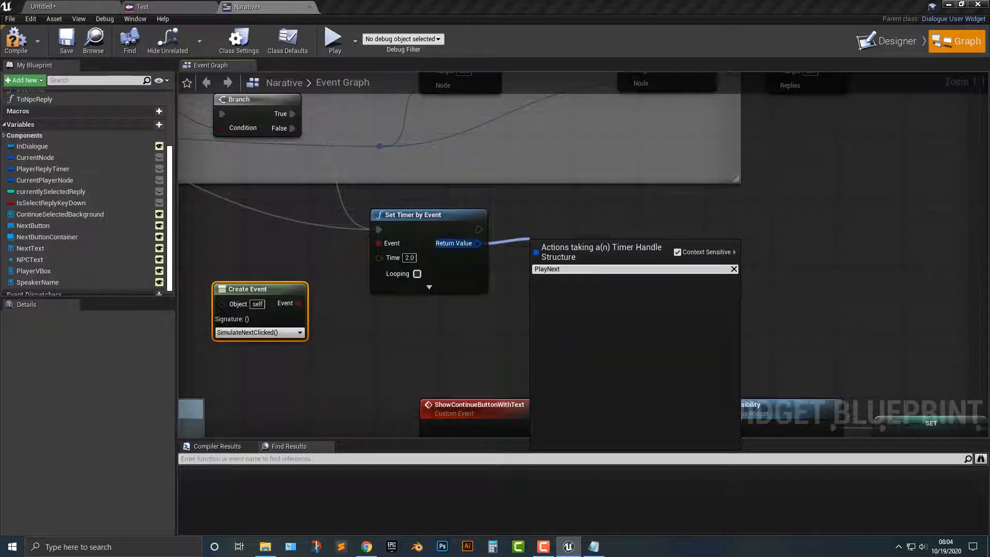
{"action": "type", "text": "NPC"}
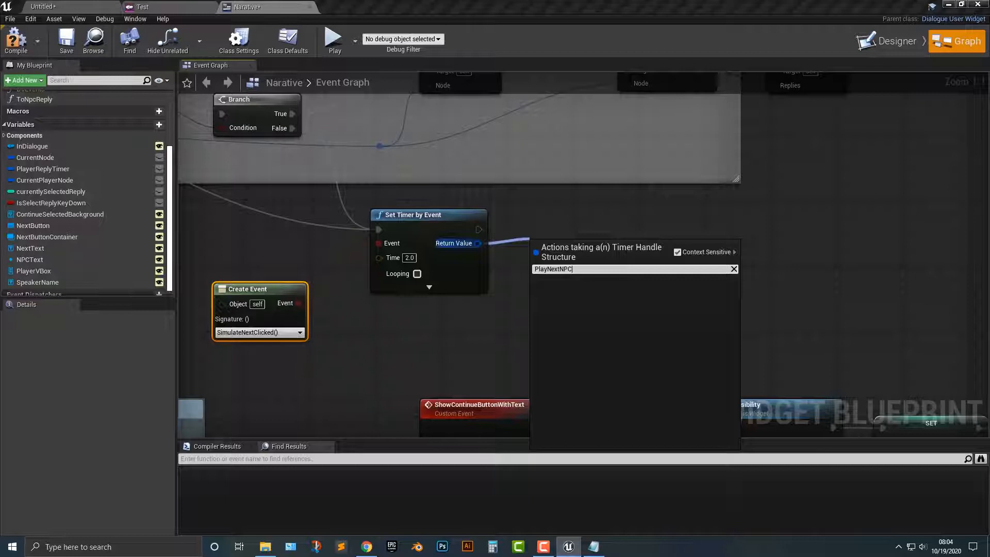
{"action": "type", "text": "Narativ"}
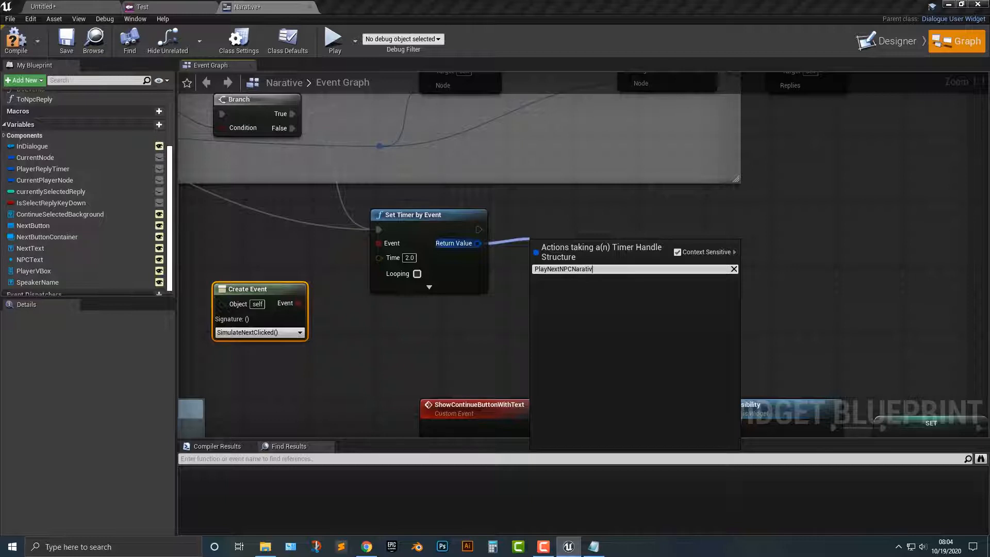
{"action": "type", "text": "eLine"}
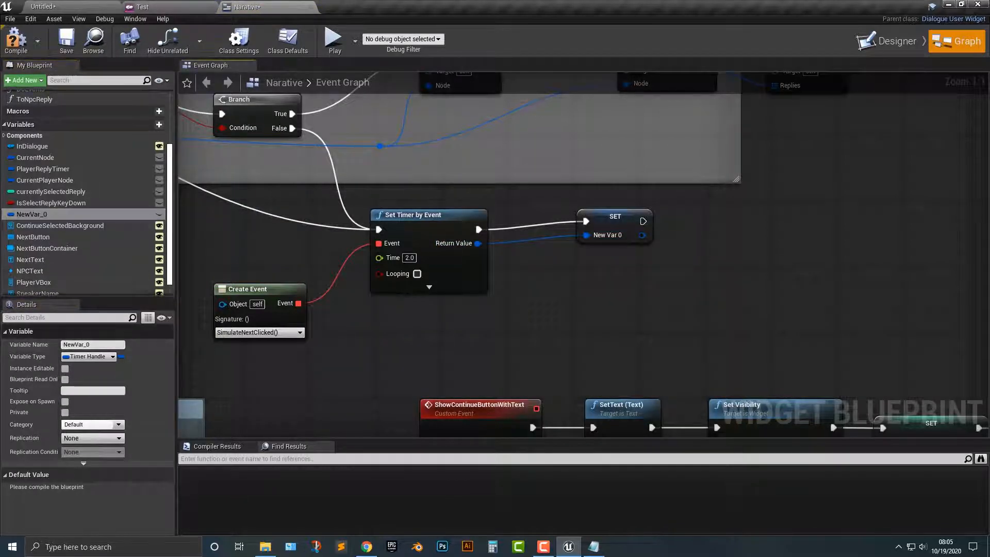
{"action": "type", "text": "PlayNextNPCNarativeLine"}
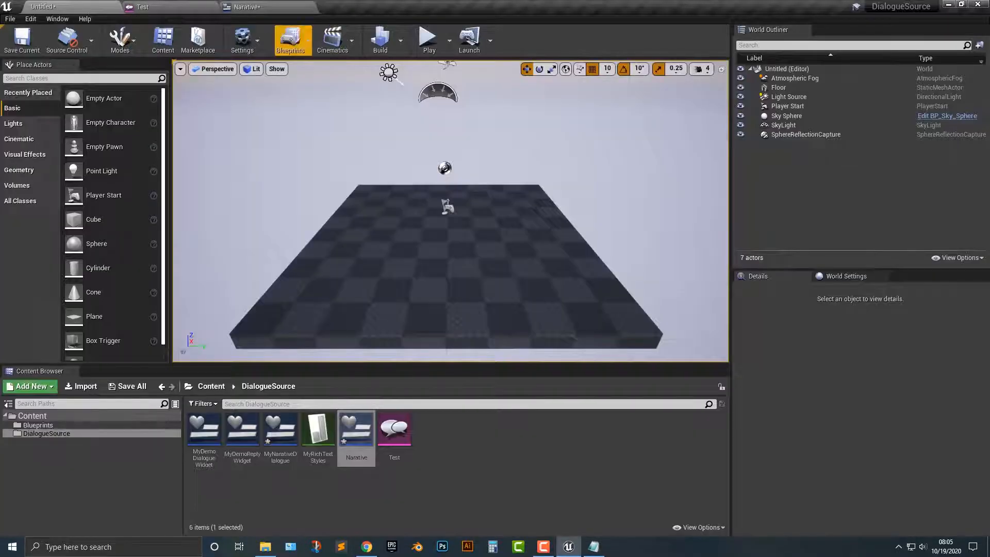
In the level blueprint, create the Narative widget using the Test dialogue
{"action": "left_click", "coordinate": [290, 39]}
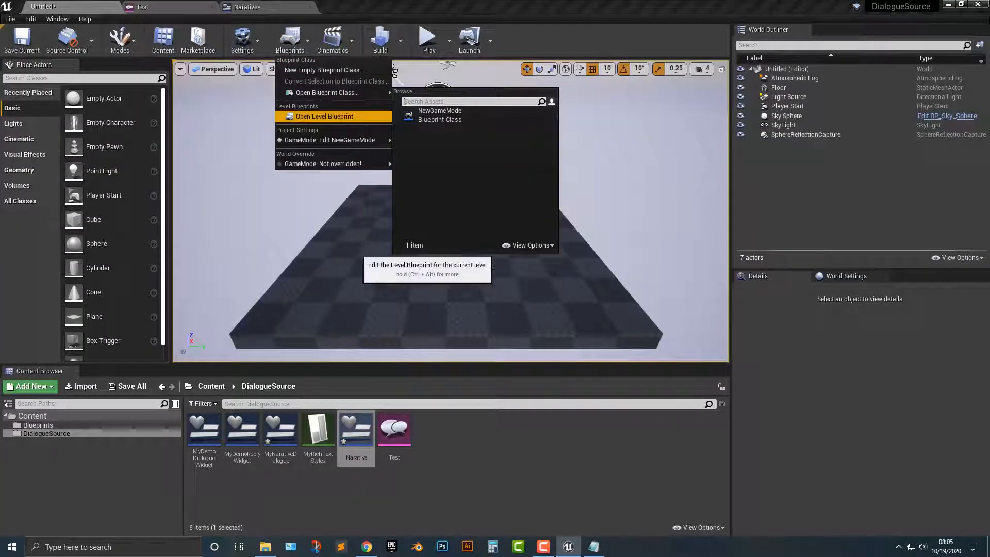
{"action": "left_click", "coordinate": [324, 116]}
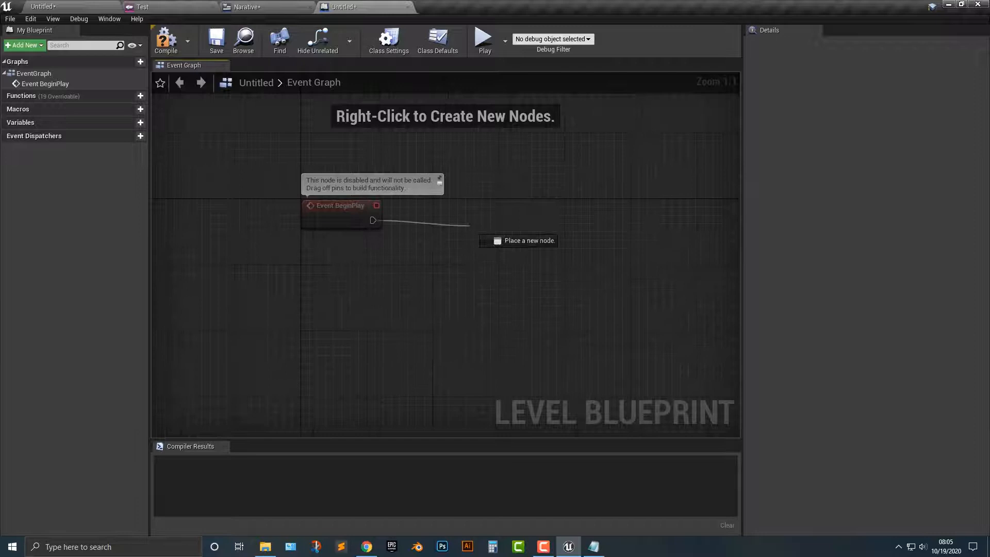
{"action": "type", "text": "add"}
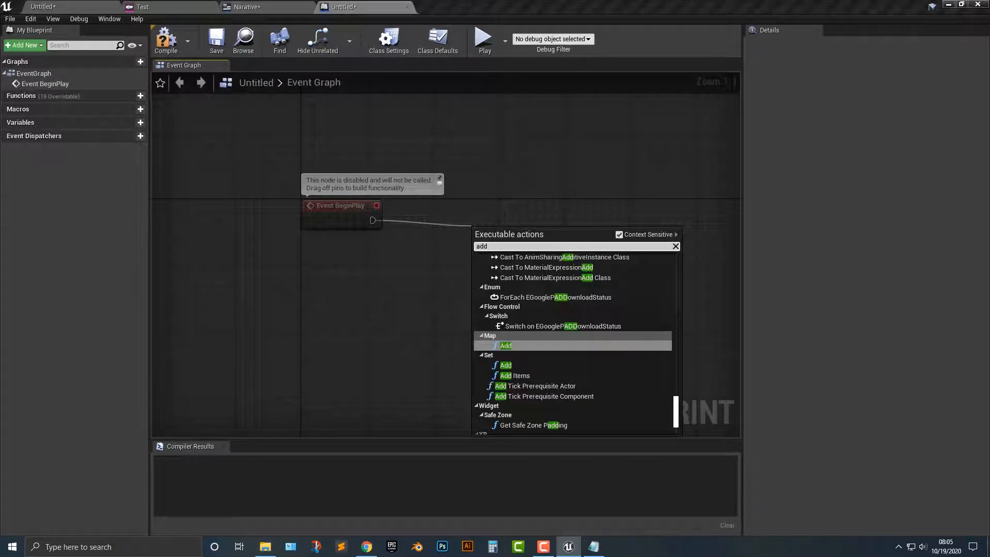
{"action": "type", "text": "c"}
{"action": "type", "text": "na"}
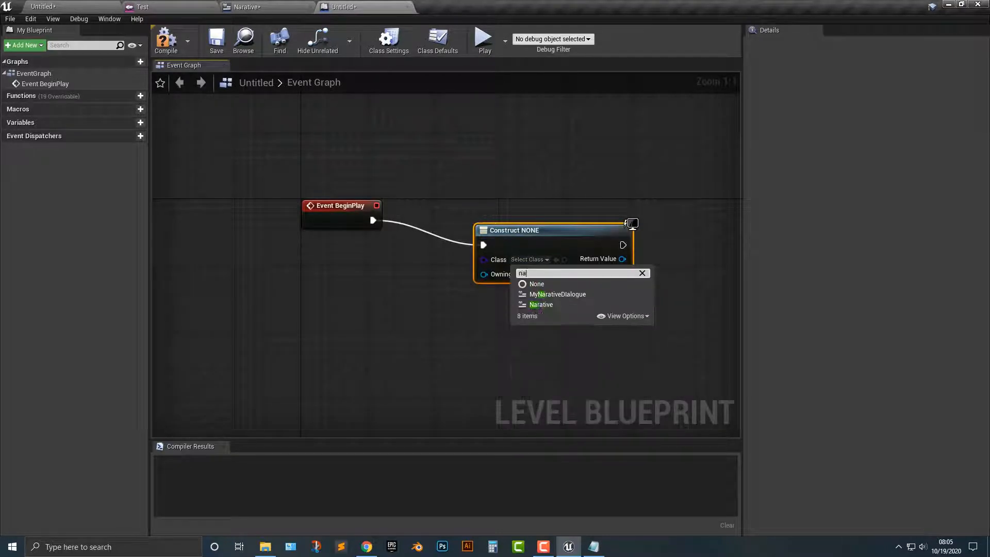
{"action": "left_click", "coordinate": [541, 304]}
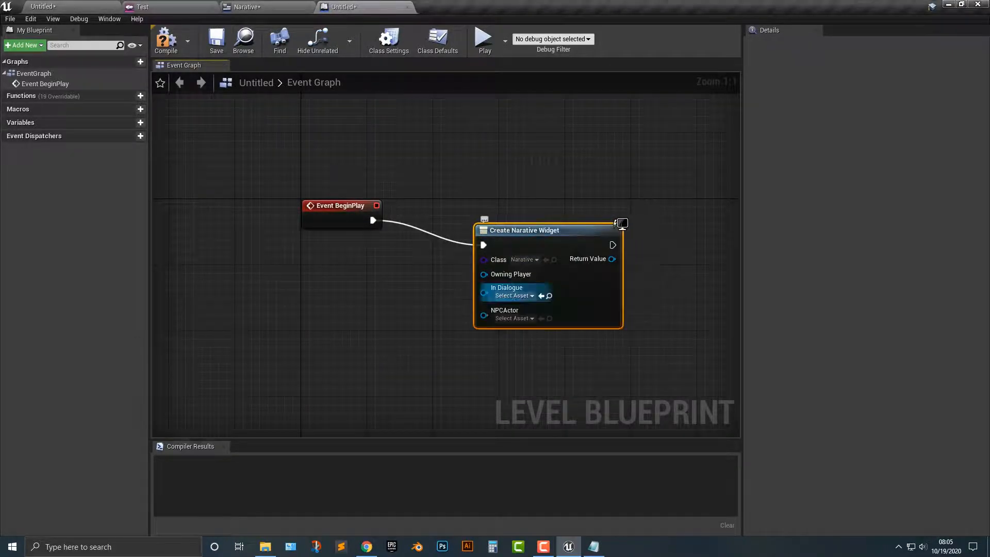
{"action": "left_click", "coordinate": [512, 296]}
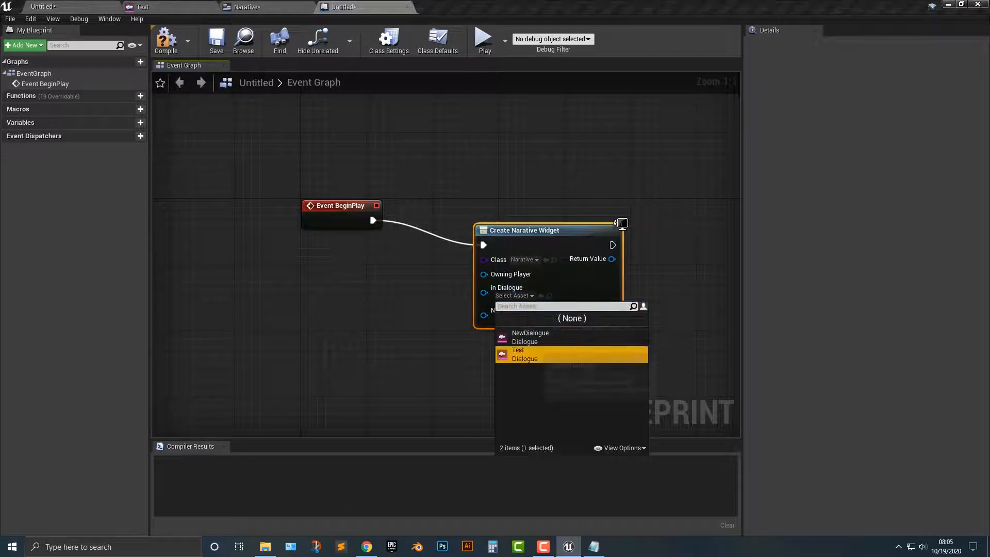
{"action": "left_click", "coordinate": [518, 354]}
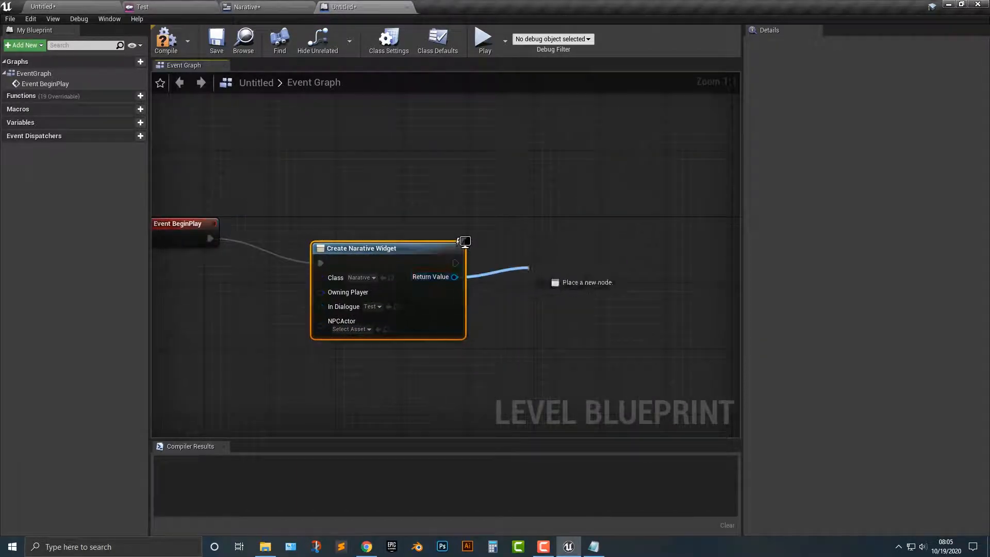
Add the created widget to the viewport and compile the level blueprint
{"action": "type", "text": "add to v"}
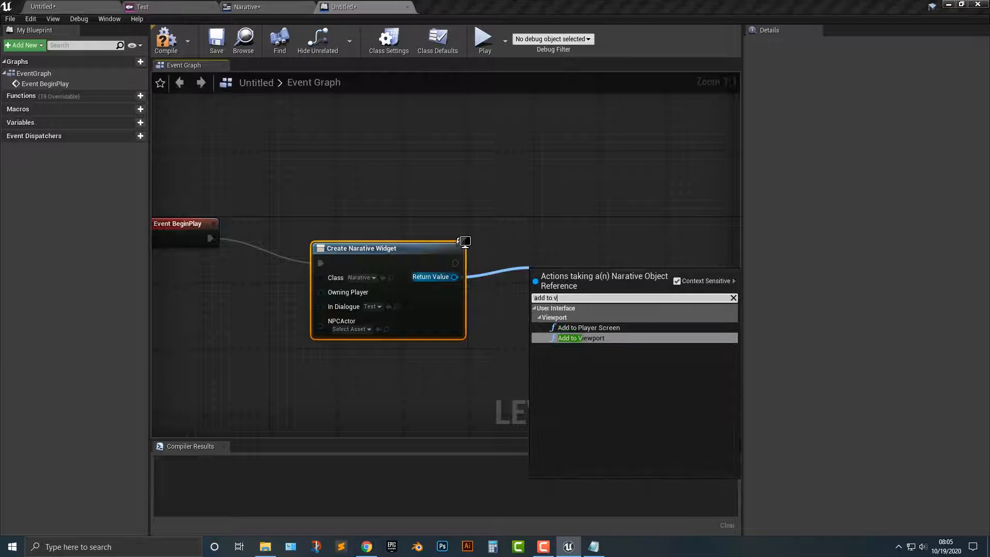
{"action": "type", "text": "e"}
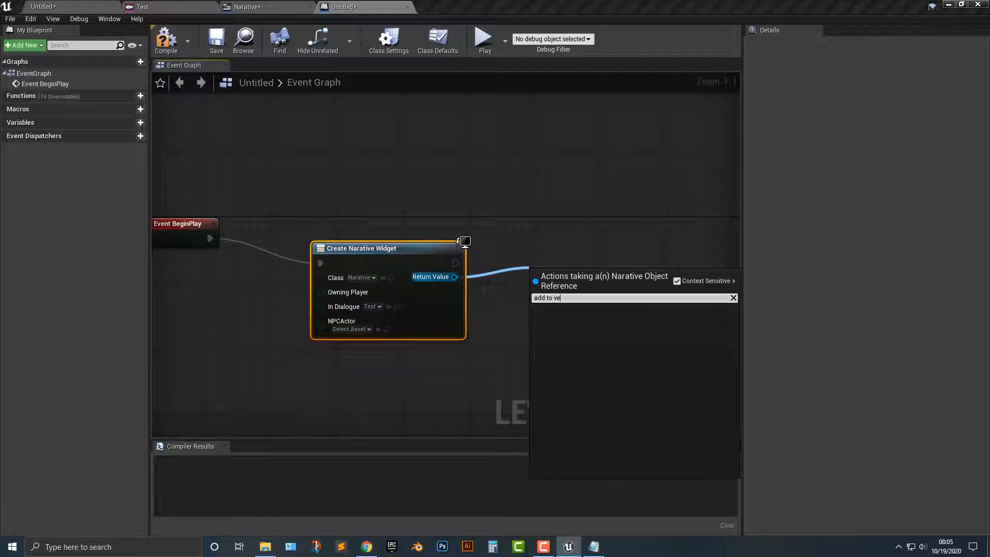
{"action": "left_click", "coordinate": [568, 297]}
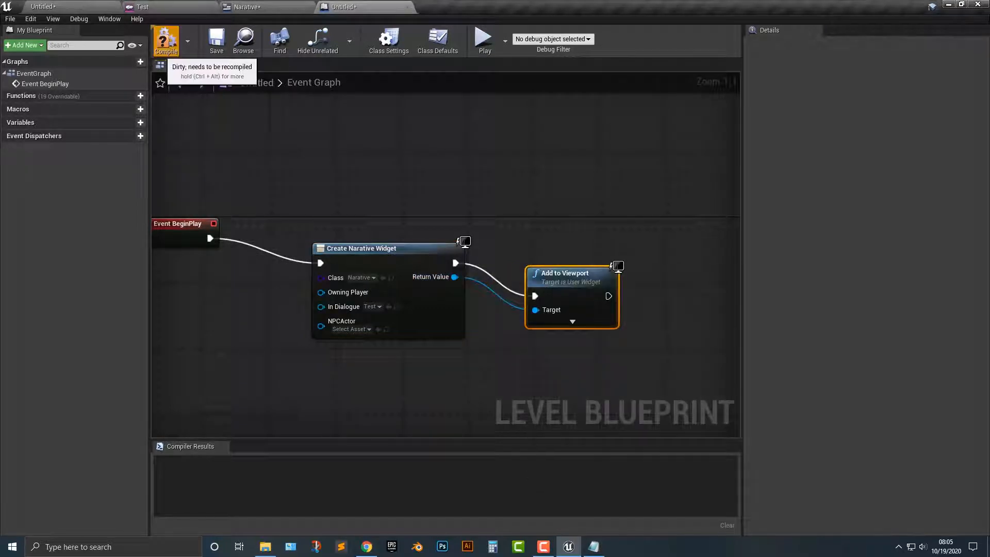
{"action": "left_click", "coordinate": [483, 37]}
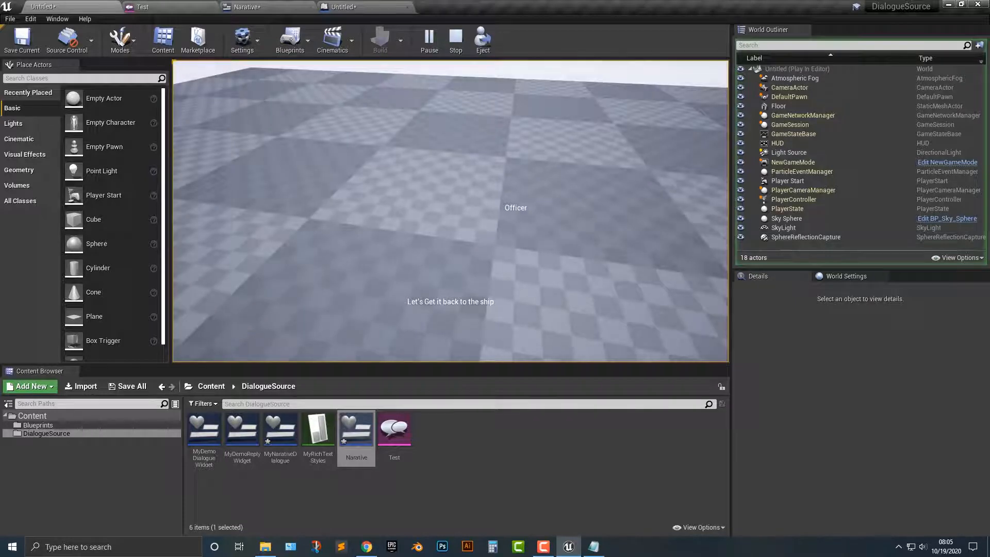
Play-test the dialogue twice, checking the Test asset, then return to the Narative widget
{"action": "left_click", "coordinate": [455, 40]}
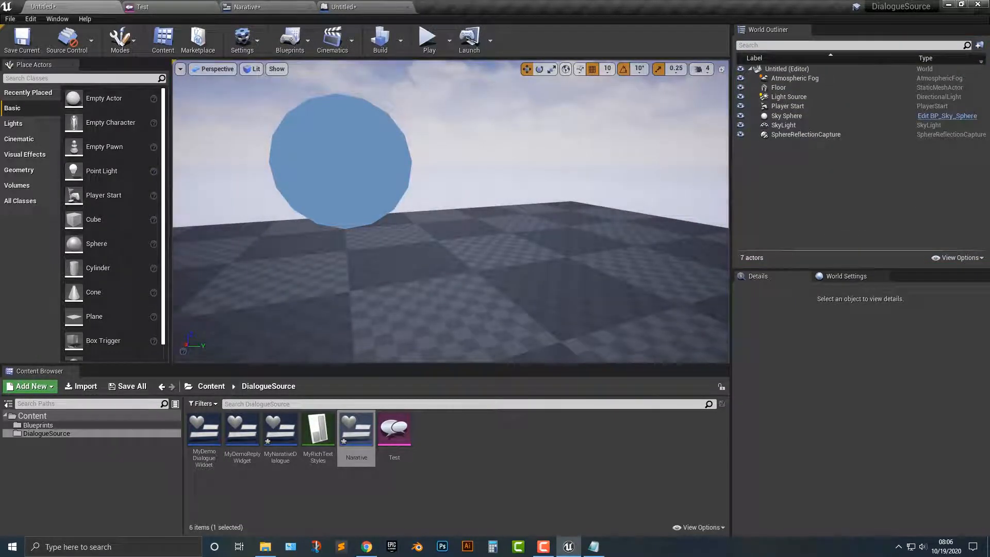
{"action": "left_click", "coordinate": [394, 428]}
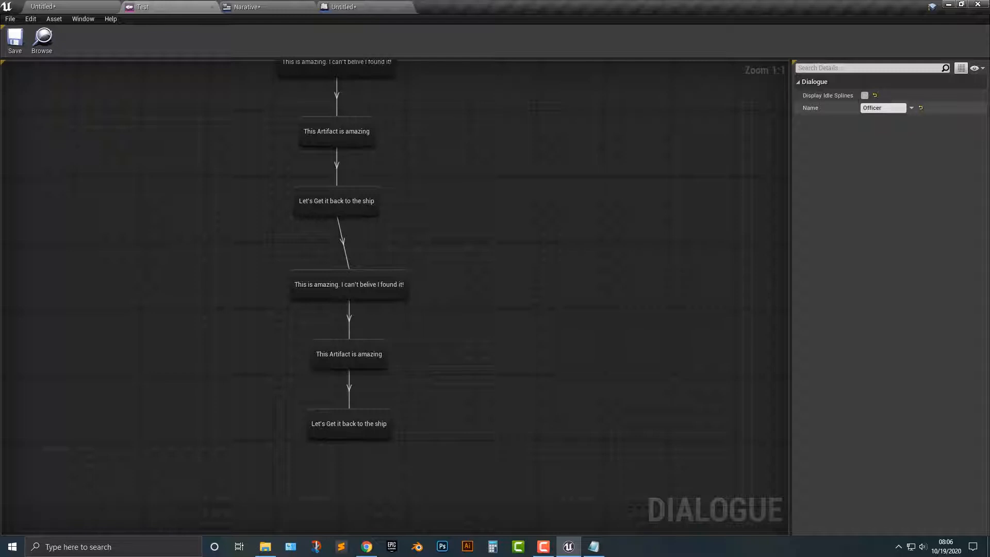
{"action": "left_click", "coordinate": [883, 108]}
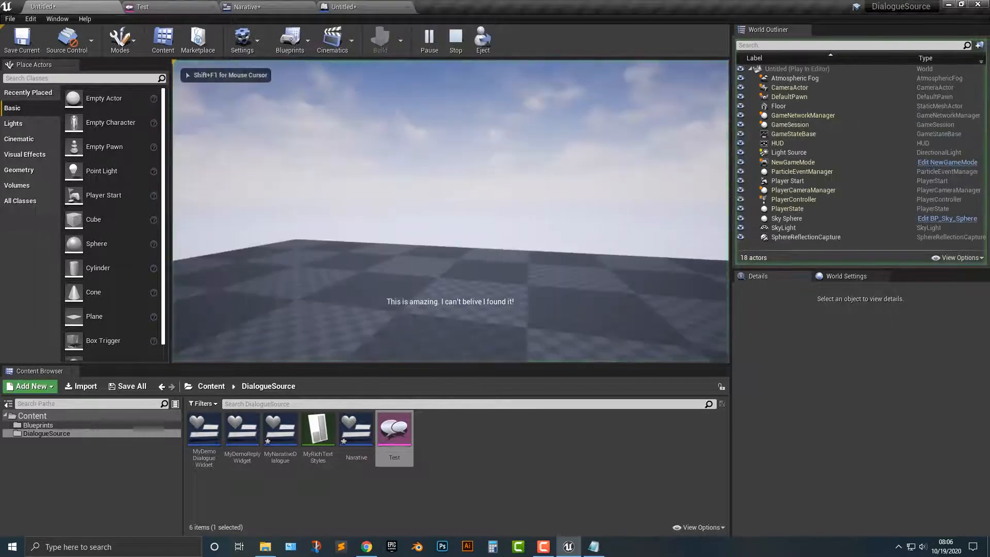
{"action": "left_click", "coordinate": [455, 40]}
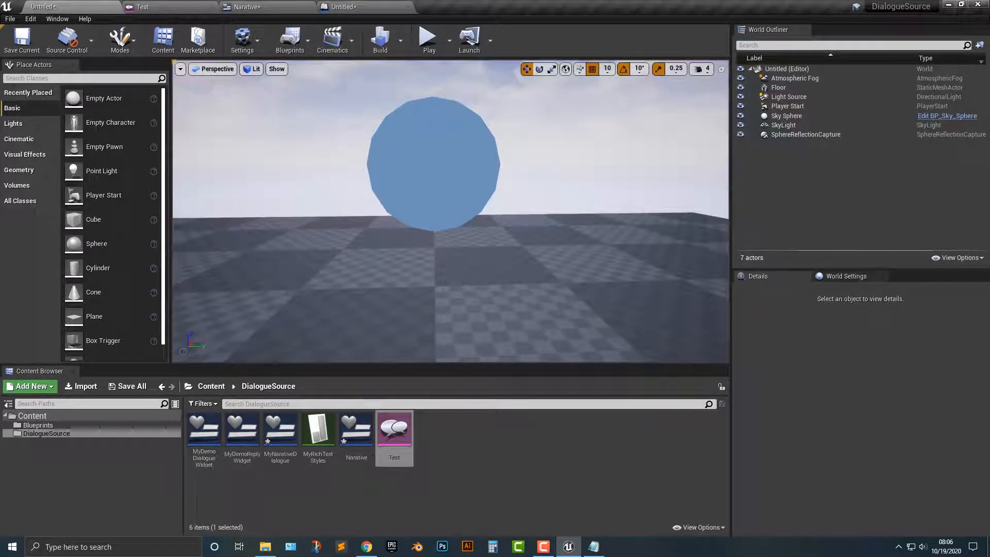
{"action": "left_click", "coordinate": [242, 7]}
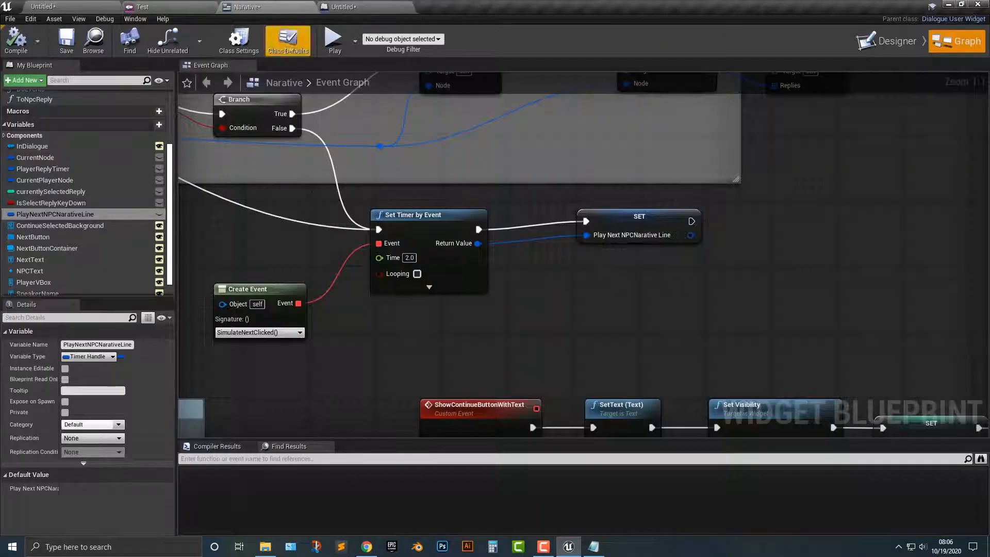
Name the Test dialogue's speaker Officer and play the level to see it shown
{"action": "left_click", "coordinate": [884, 40]}
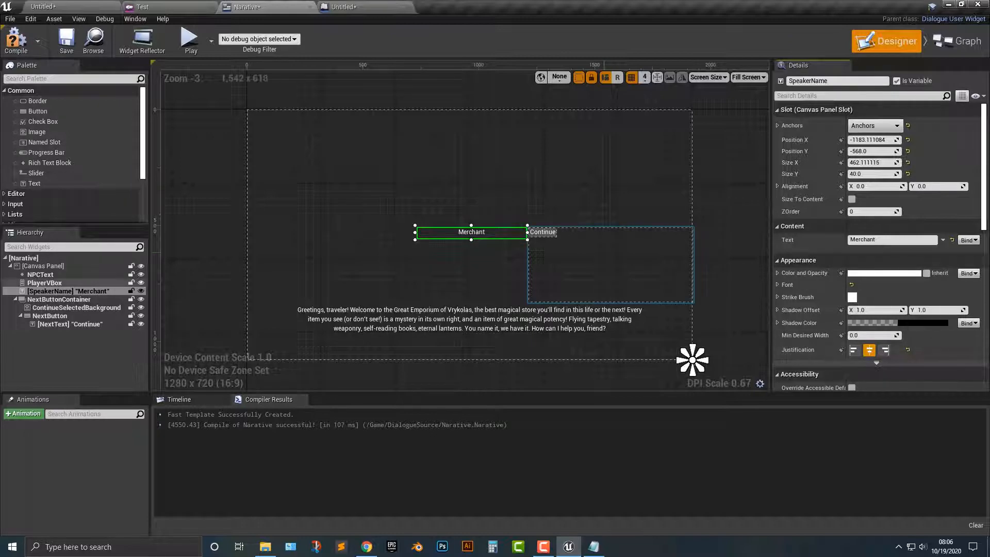
{"action": "left_click_drag", "start_coordinate": [470, 232], "coordinate": [470, 286]}
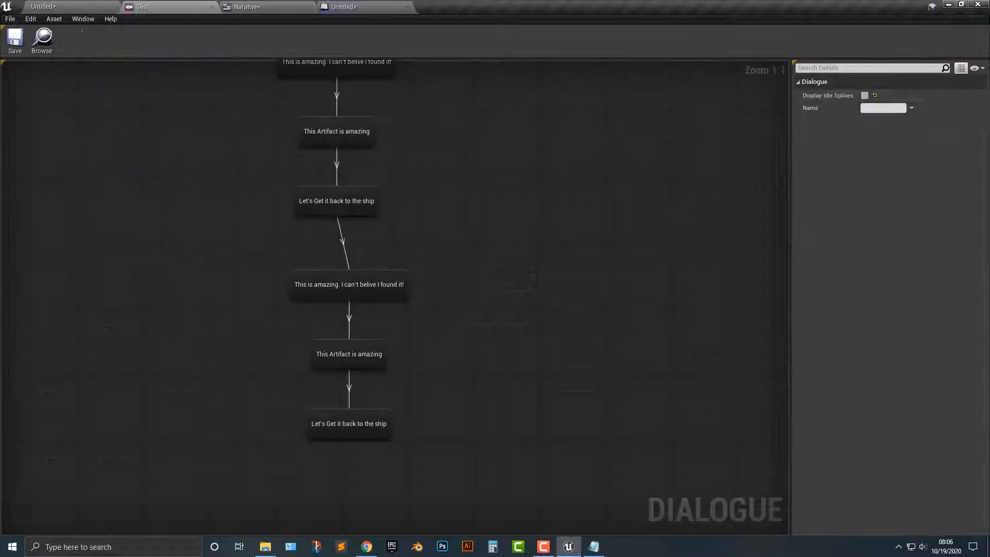
{"action": "mouse_move", "coordinate": [884, 108]}
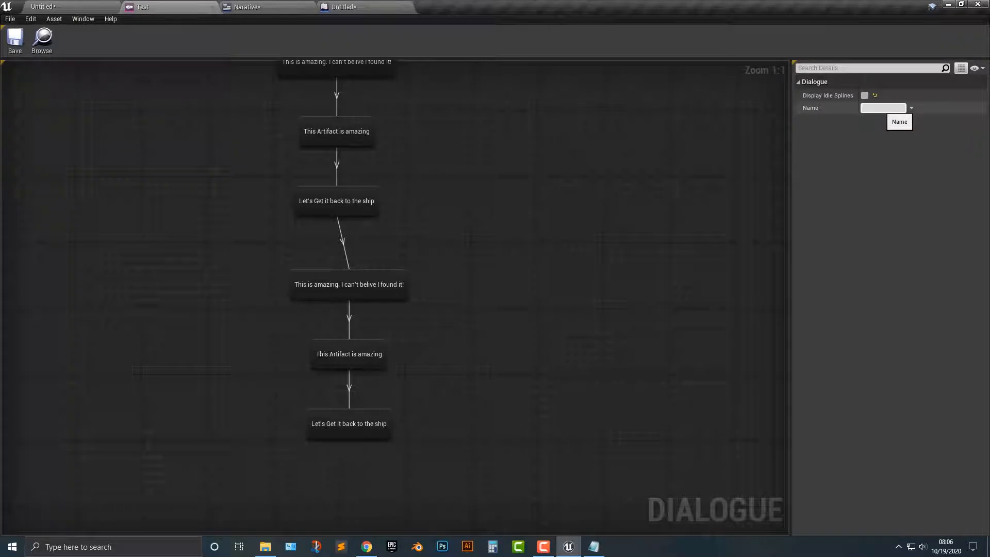
{"action": "type", "text": "Officer"}
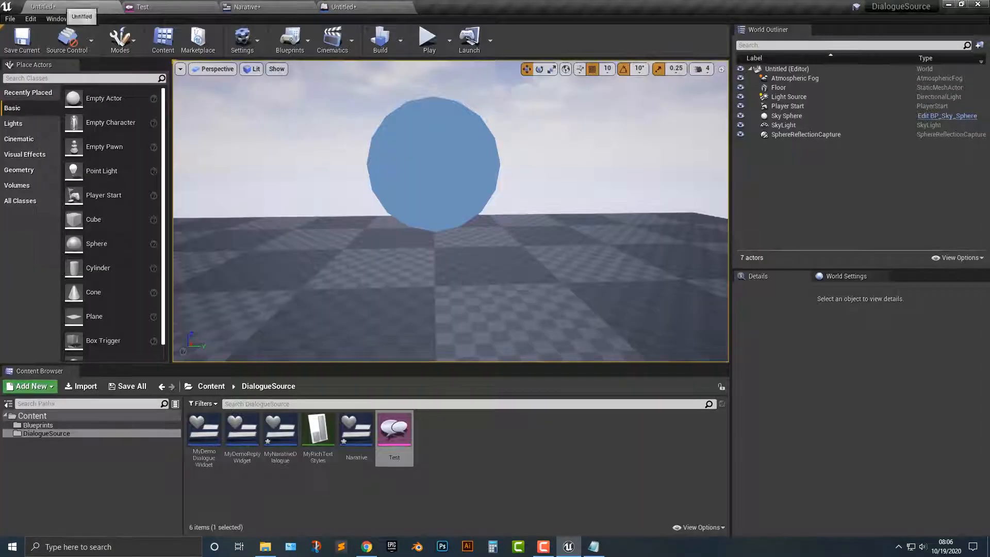
{"action": "left_click", "coordinate": [428, 37]}
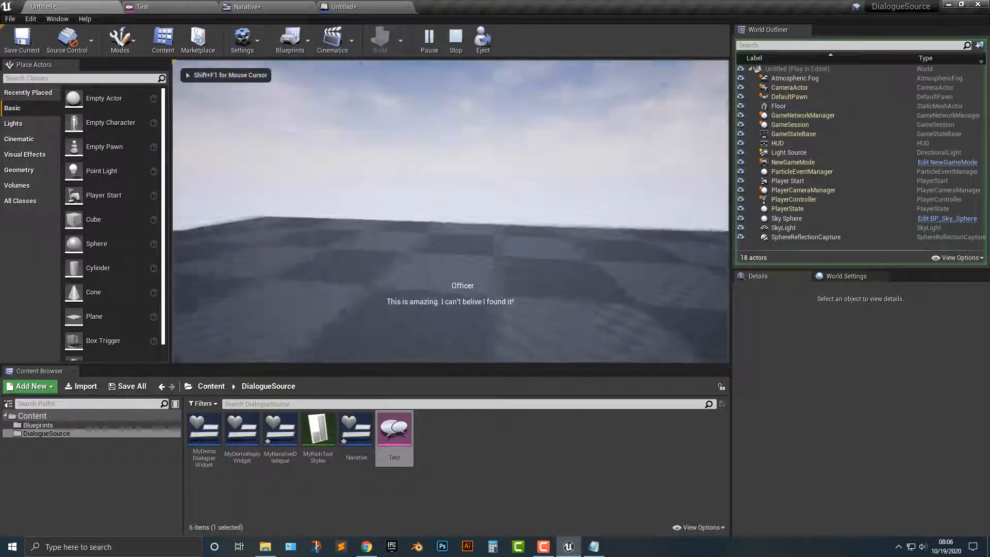
{"action": "left_click", "coordinate": [455, 39]}
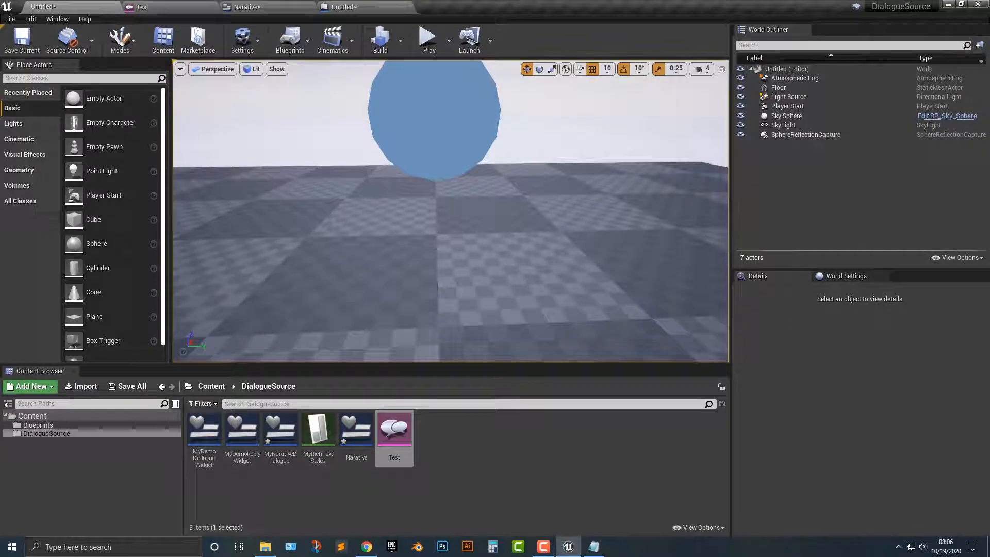
Place SpeakerName at the top of the Narative canvas with NPCText just beneath it
{"action": "double_click", "coordinate": [394, 423]}
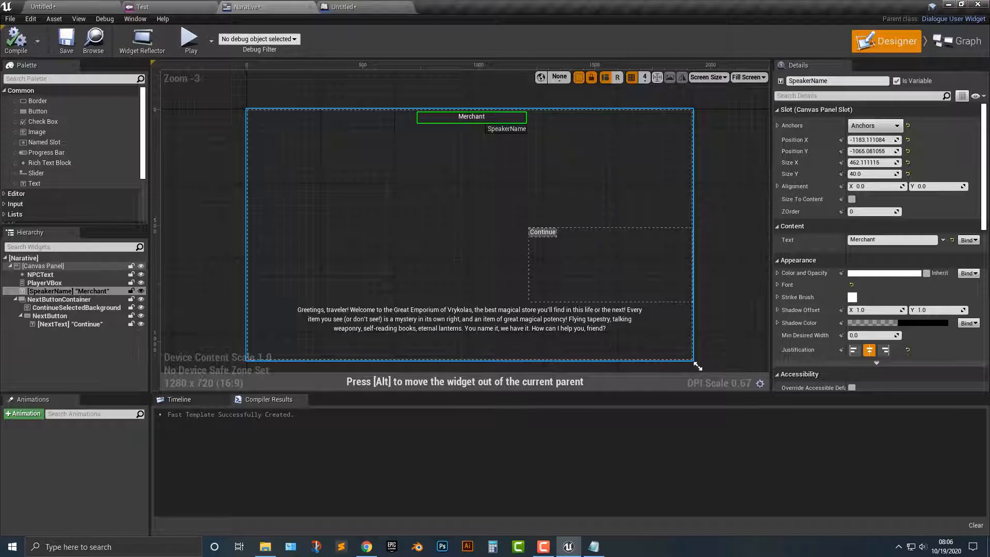
{"action": "left_click", "coordinate": [39, 275]}
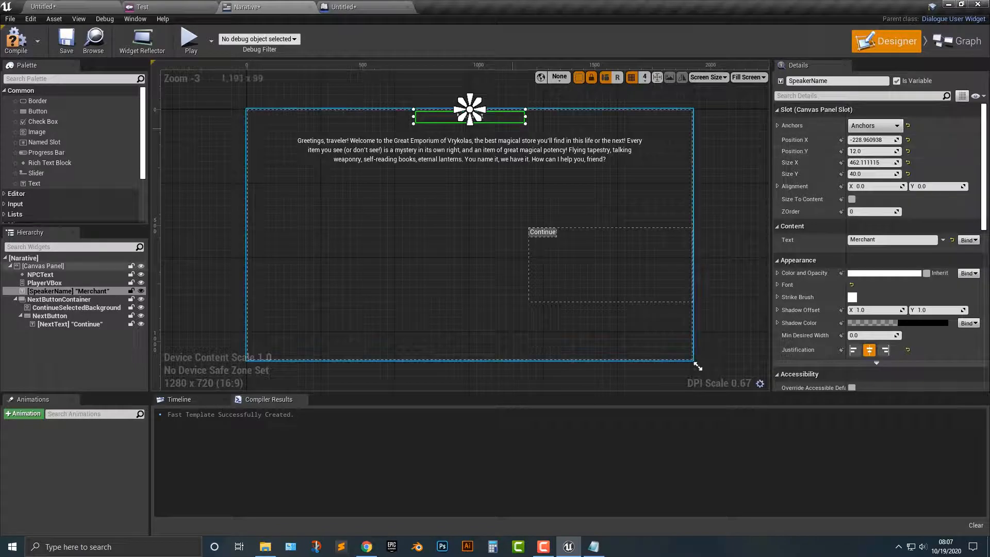
{"action": "left_click", "coordinate": [40, 274]}
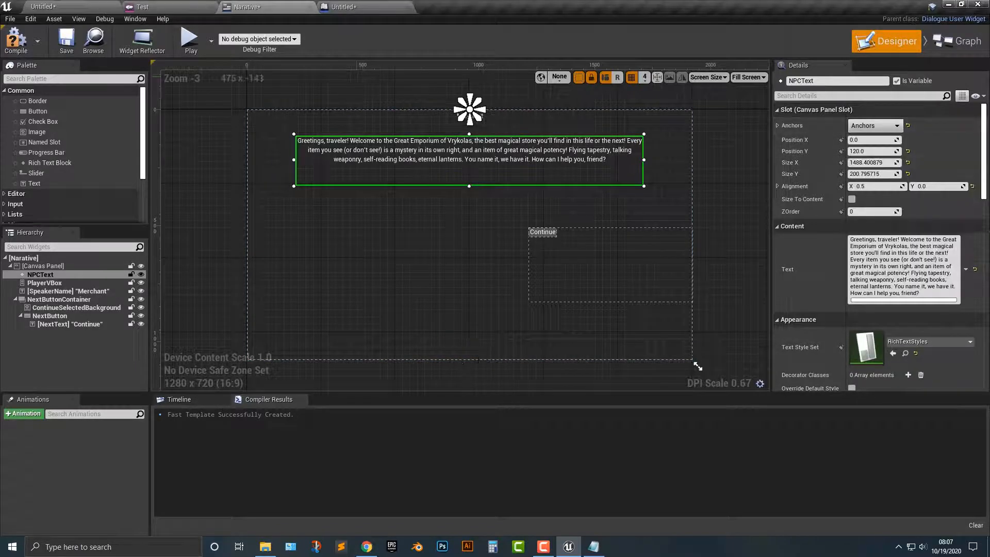
{"action": "left_click", "coordinate": [190, 38]}
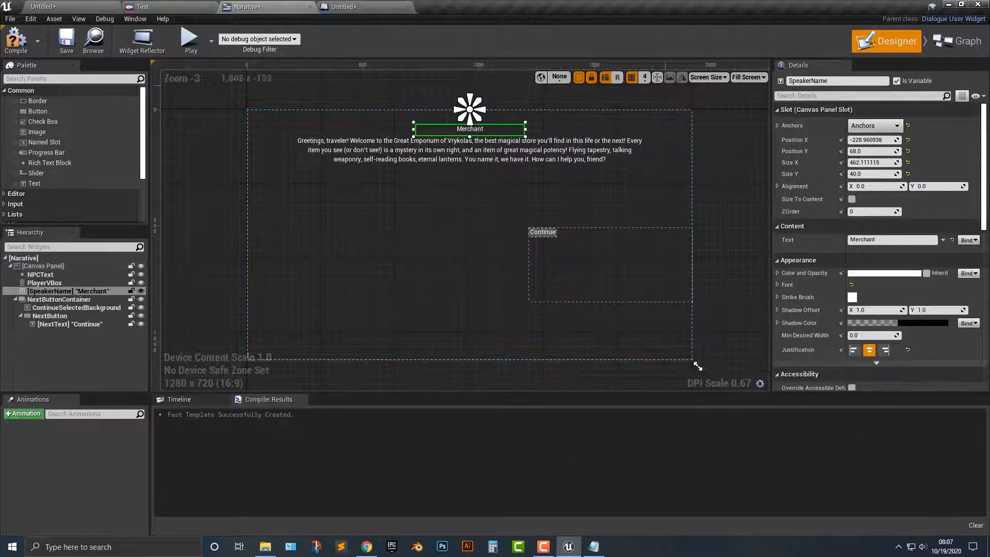
{"action": "left_click", "coordinate": [189, 38]}
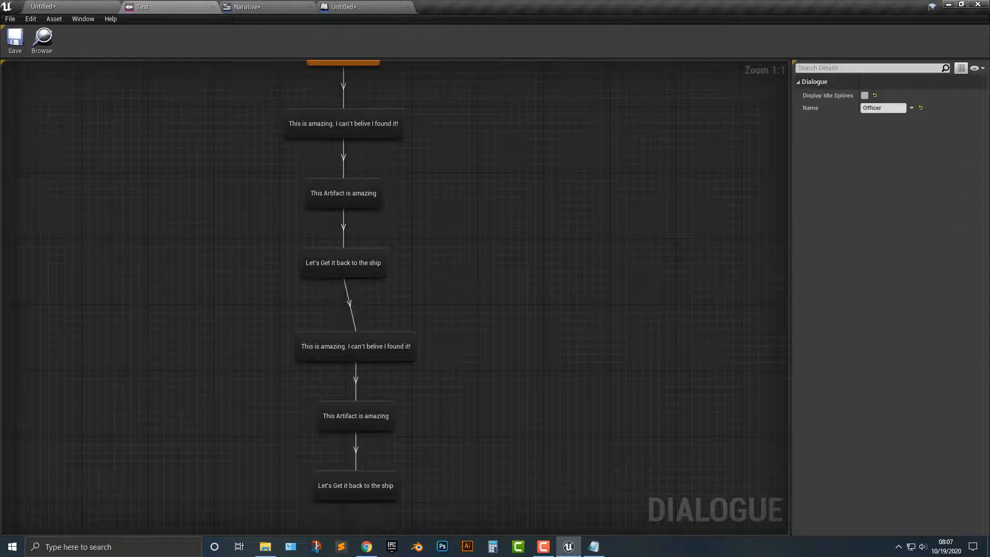
Add a player reply 'asdf' after the first line, play the level, and save Test
{"action": "left_click", "coordinate": [343, 263]}
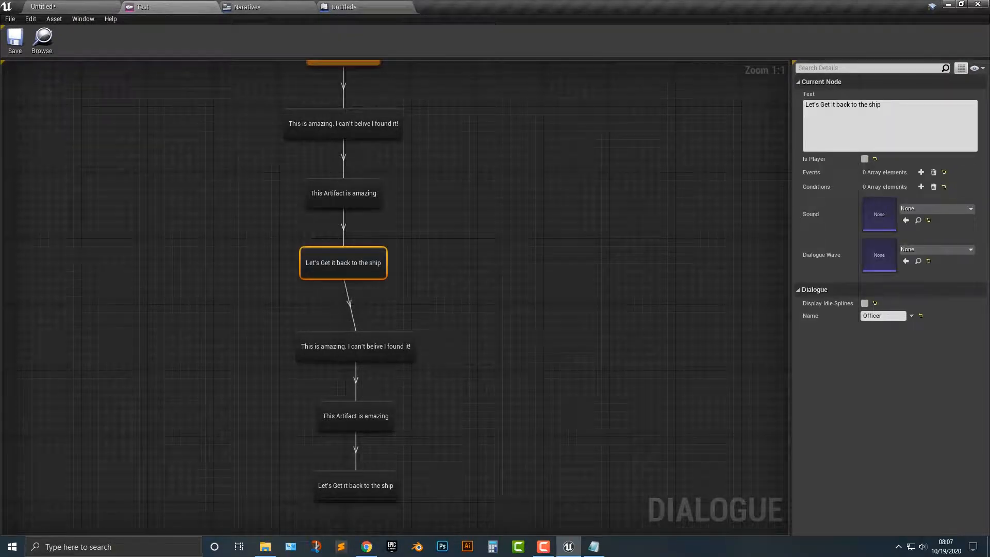
{"action": "right_click", "coordinate": [378, 167]}
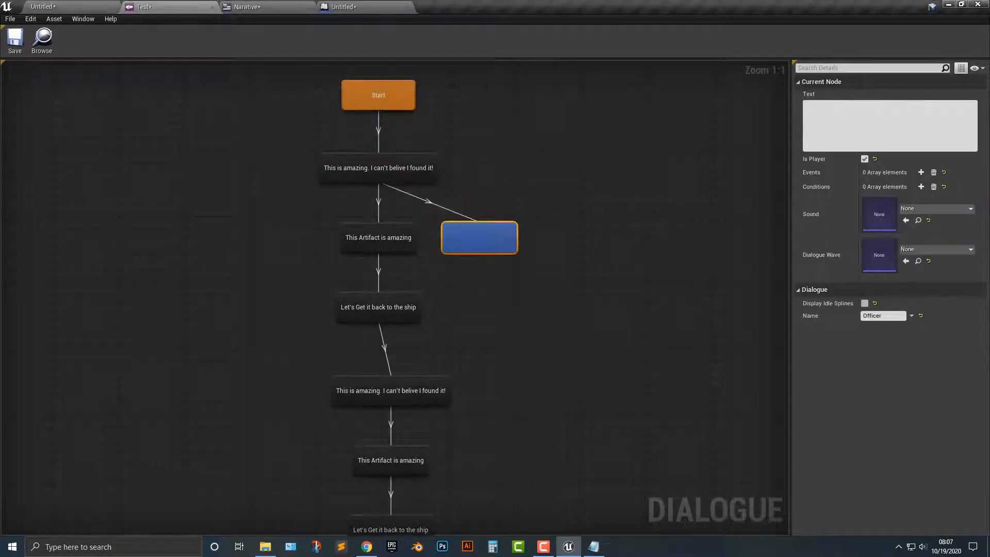
{"action": "type", "text": "asdf"}
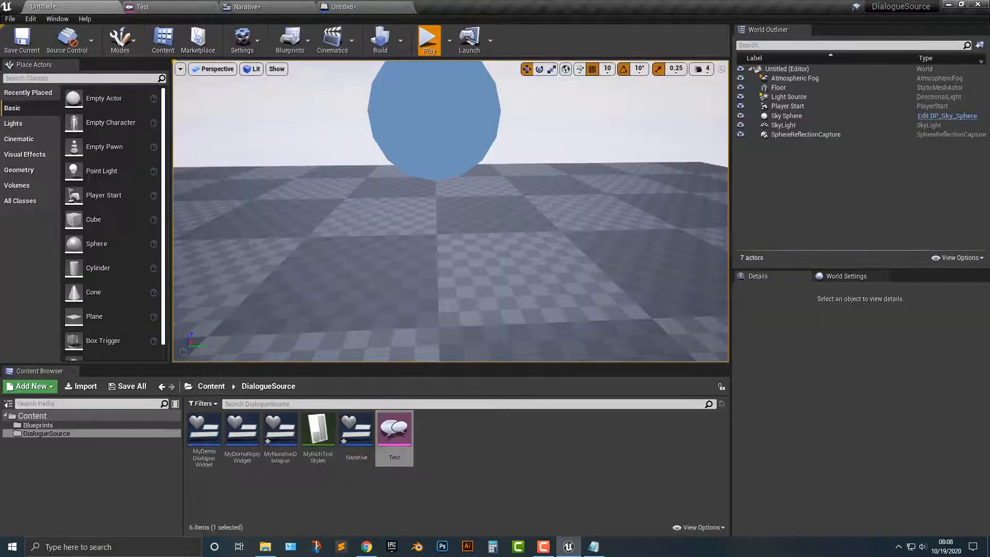
{"action": "left_click", "coordinate": [429, 40]}
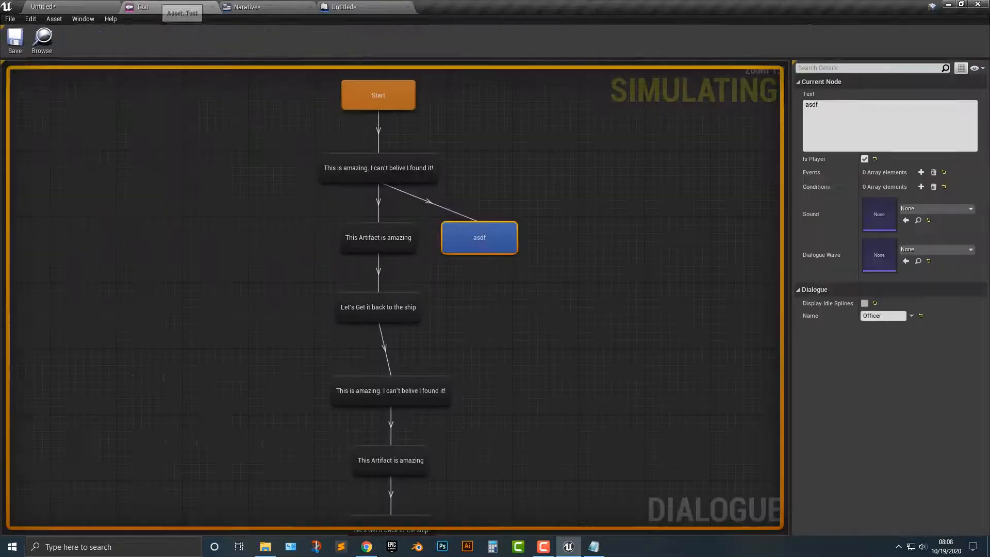
{"action": "left_click", "coordinate": [14, 39]}
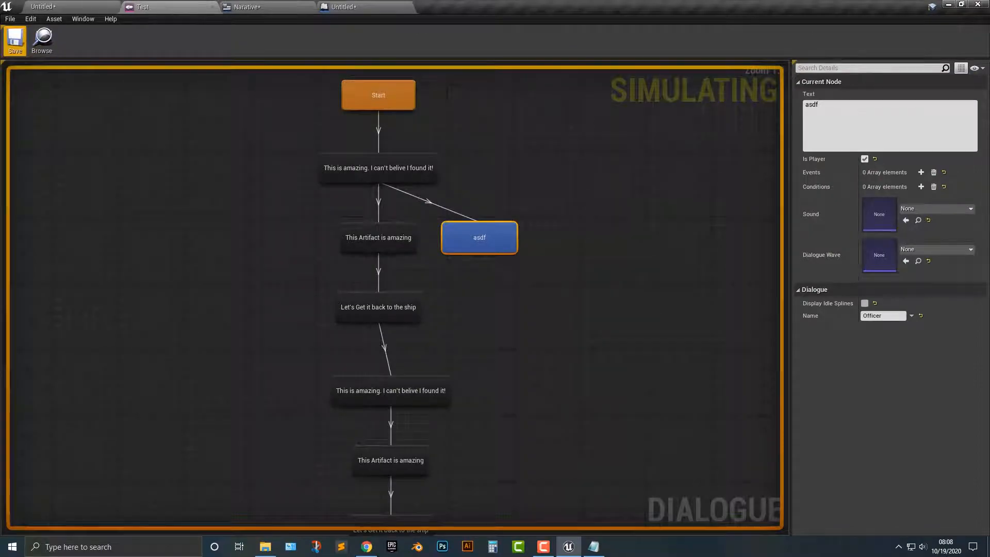
{"action": "left_click", "coordinate": [14, 40]}
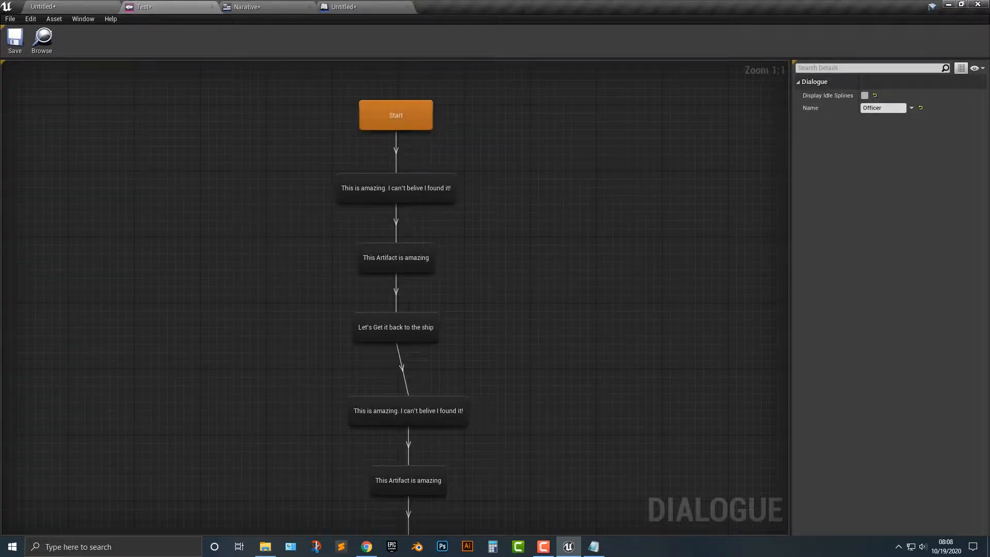
Delete the asdf reply node, leaving a straight chain of NPC lines
{"action": "left_click", "coordinate": [395, 115]}
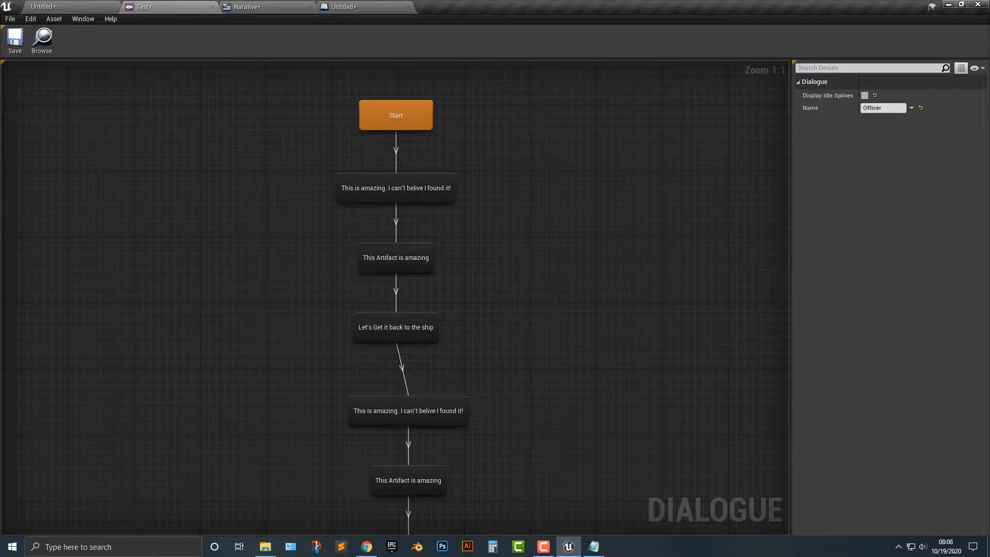